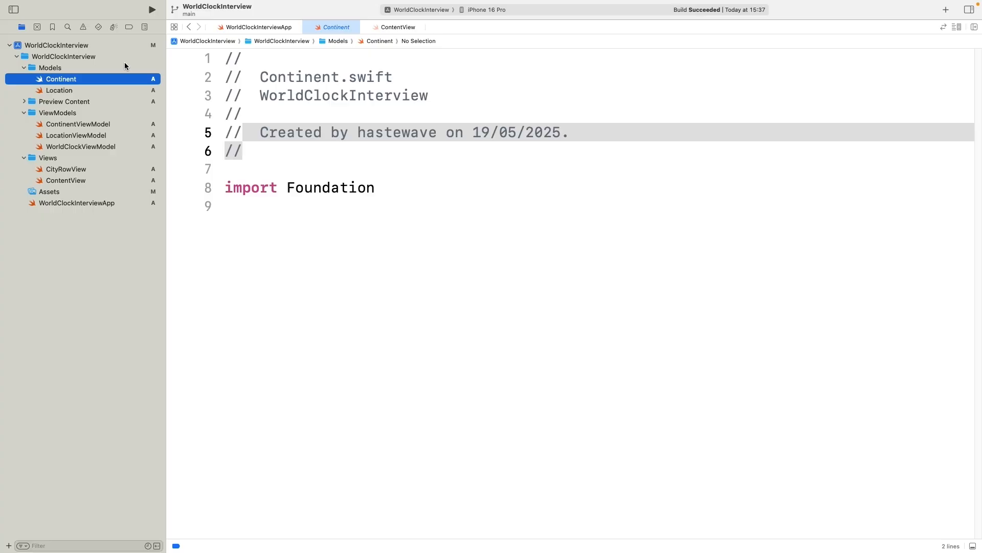
Step: Type the 'struct Continent: Identifiable, Codable {' declaration in Continent.swift
type("struct Continent: Identifiable,")
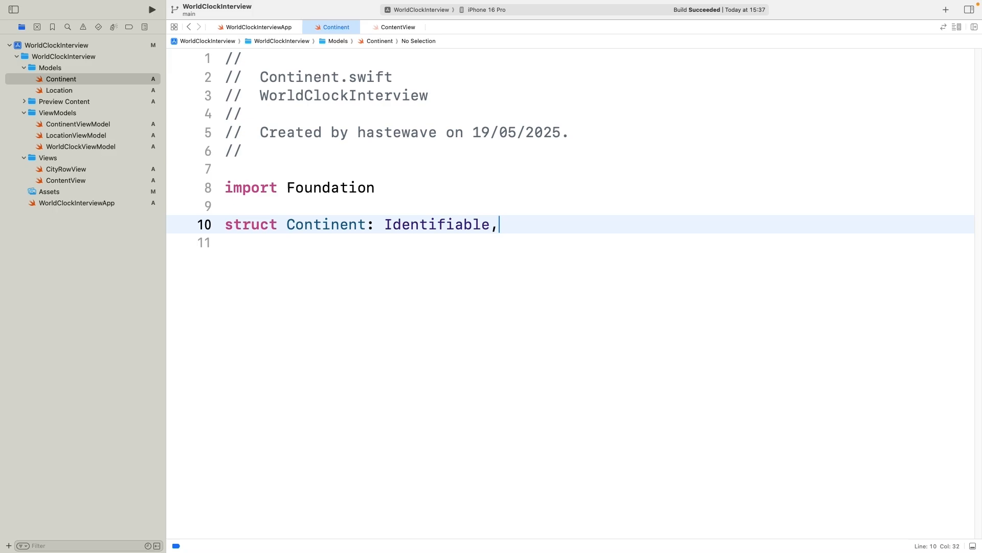
type("Codable {")
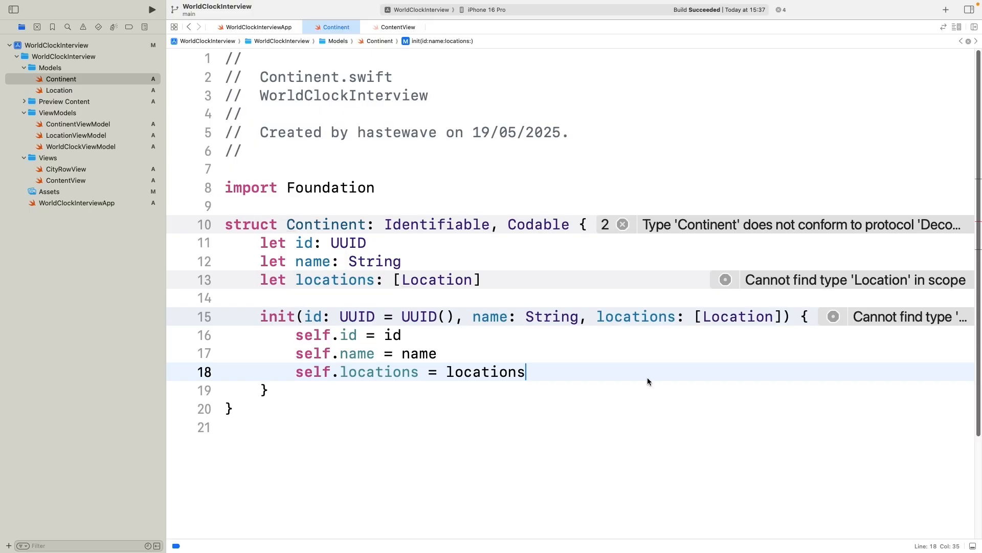
left_click(59, 90)
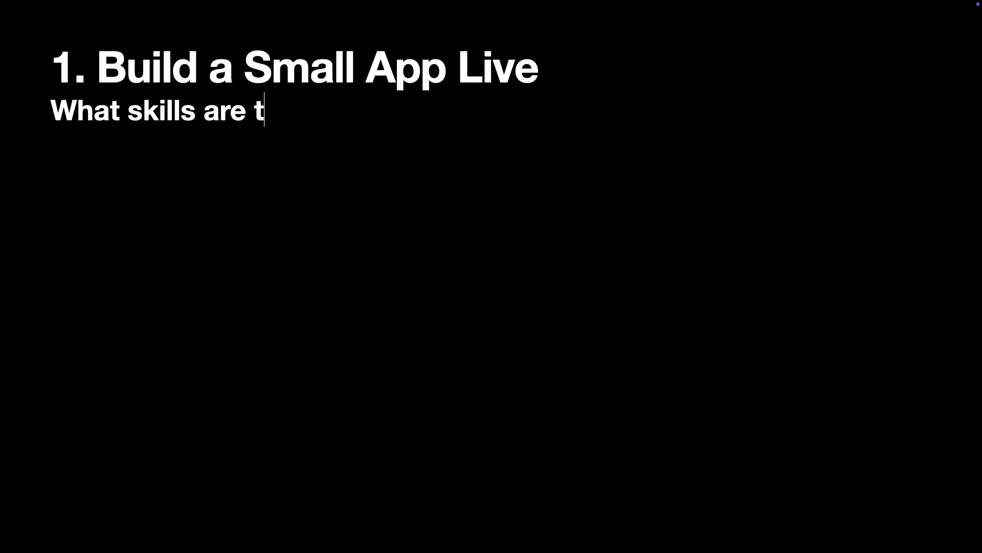
Step: Finish the slide subtitle so it reads 'What skills are tested'
type("ested")
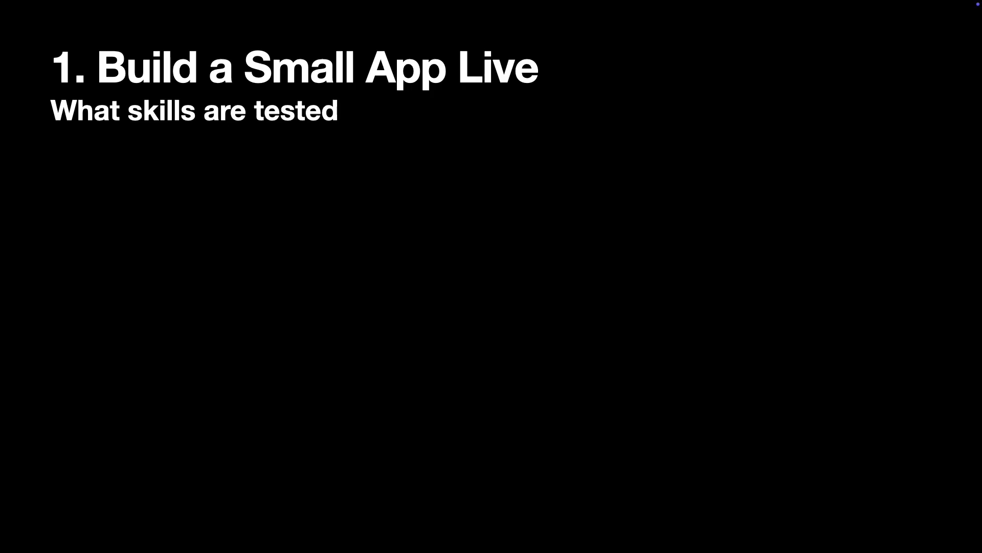